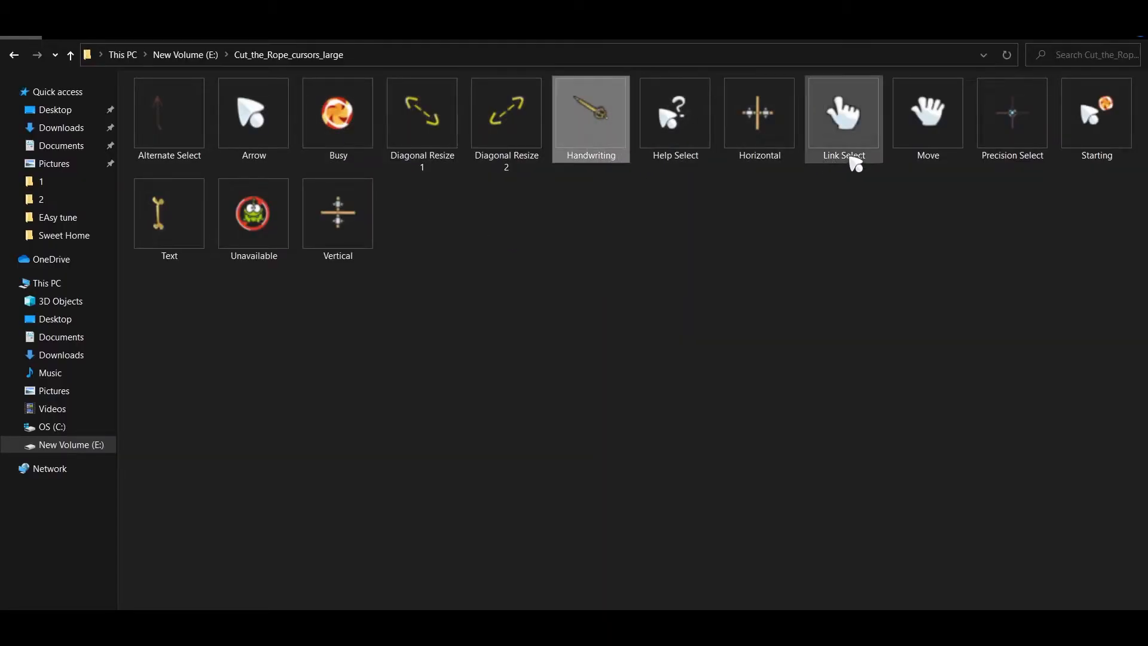
Browse the Move and Text cursors in the current pack folder
{"action": "left_click", "coordinate": [928, 113]}
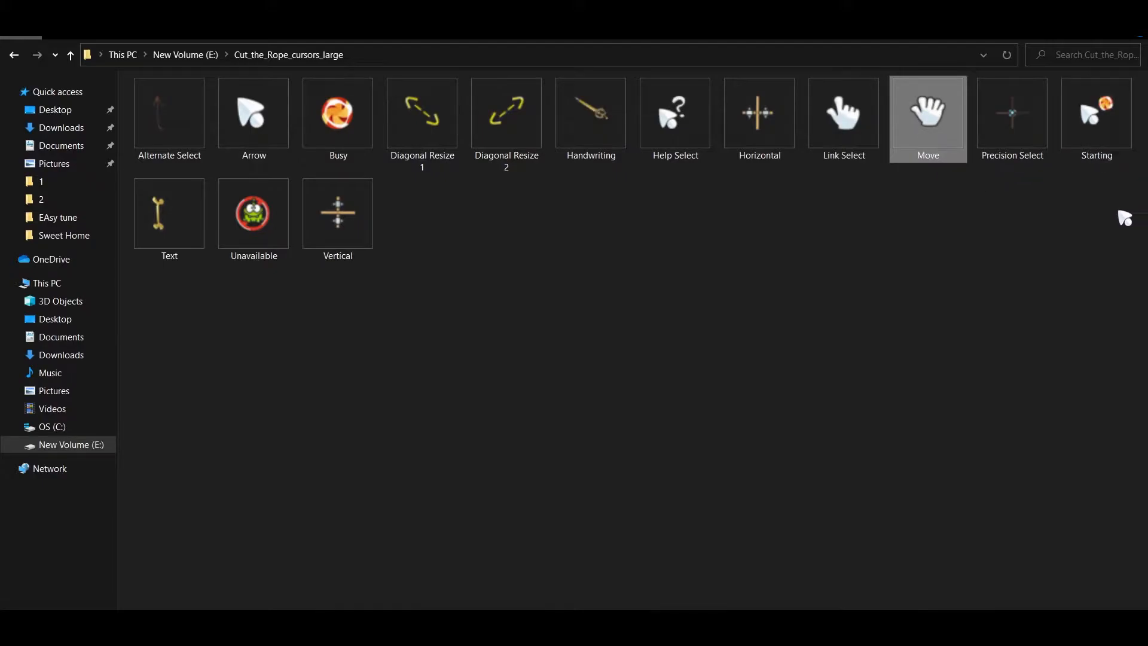
{"action": "left_click", "coordinate": [168, 212]}
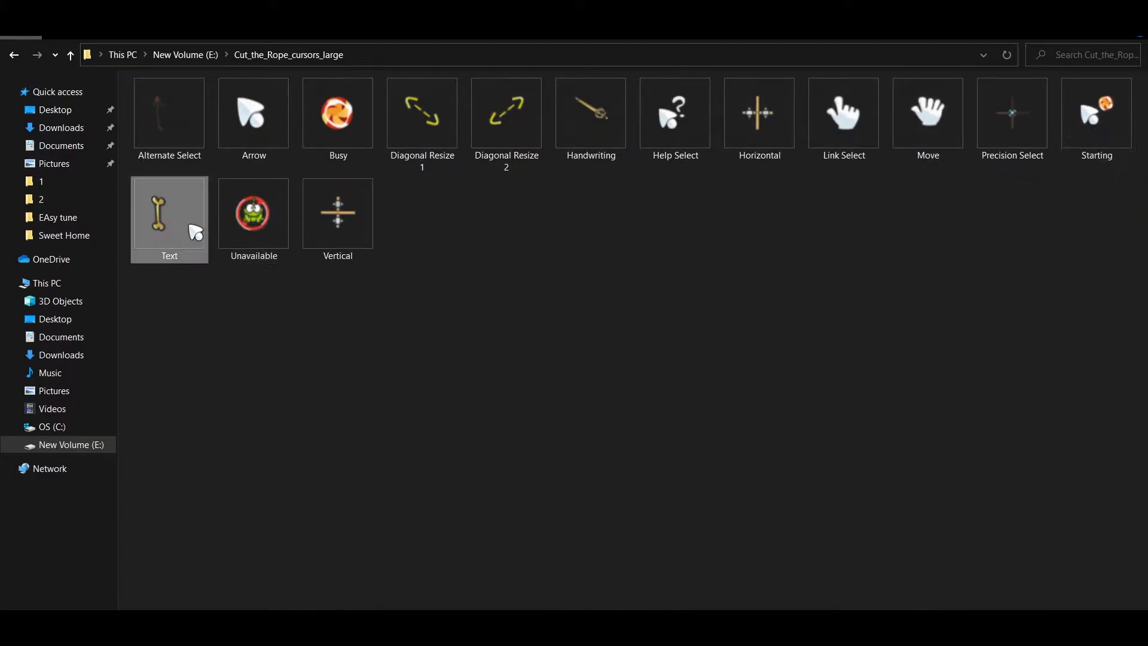
{"action": "left_click", "coordinate": [254, 214]}
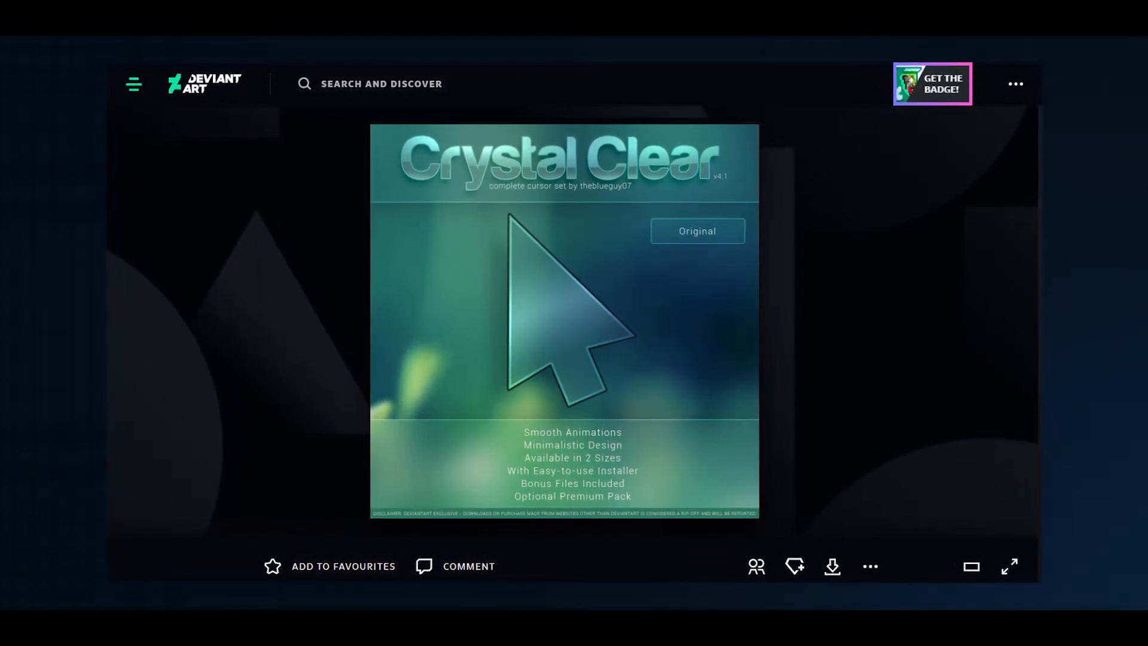
Download the free version of the Crystal Clear cursor set from DeviantArt
{"action": "left_click", "coordinate": [830, 565]}
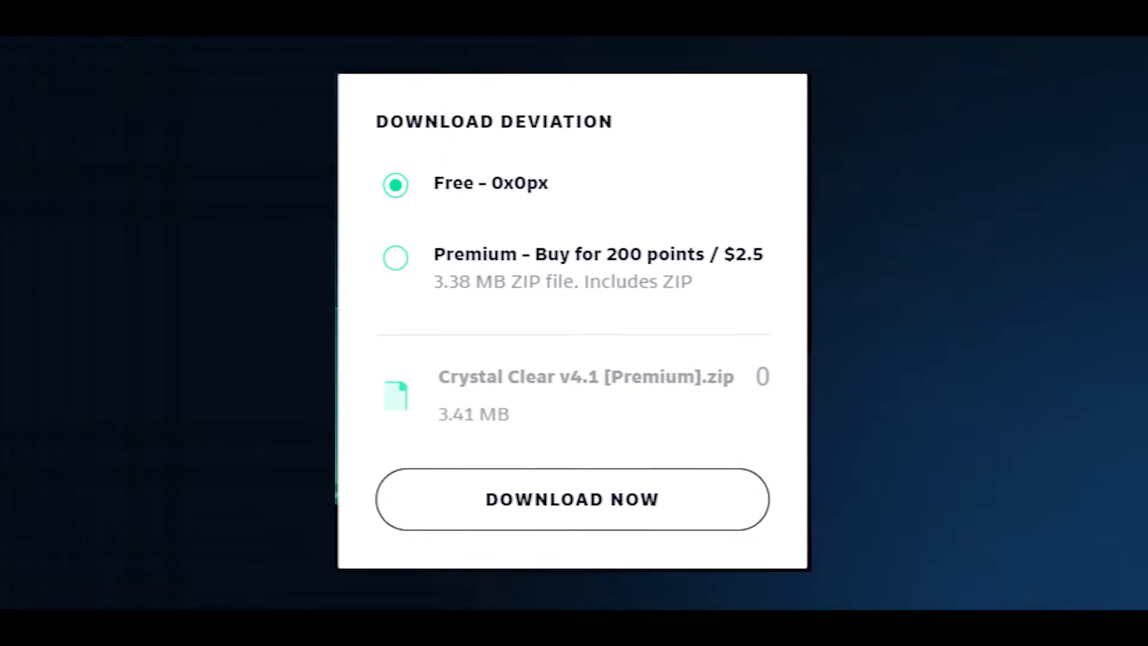
{"action": "left_click", "coordinate": [571, 498]}
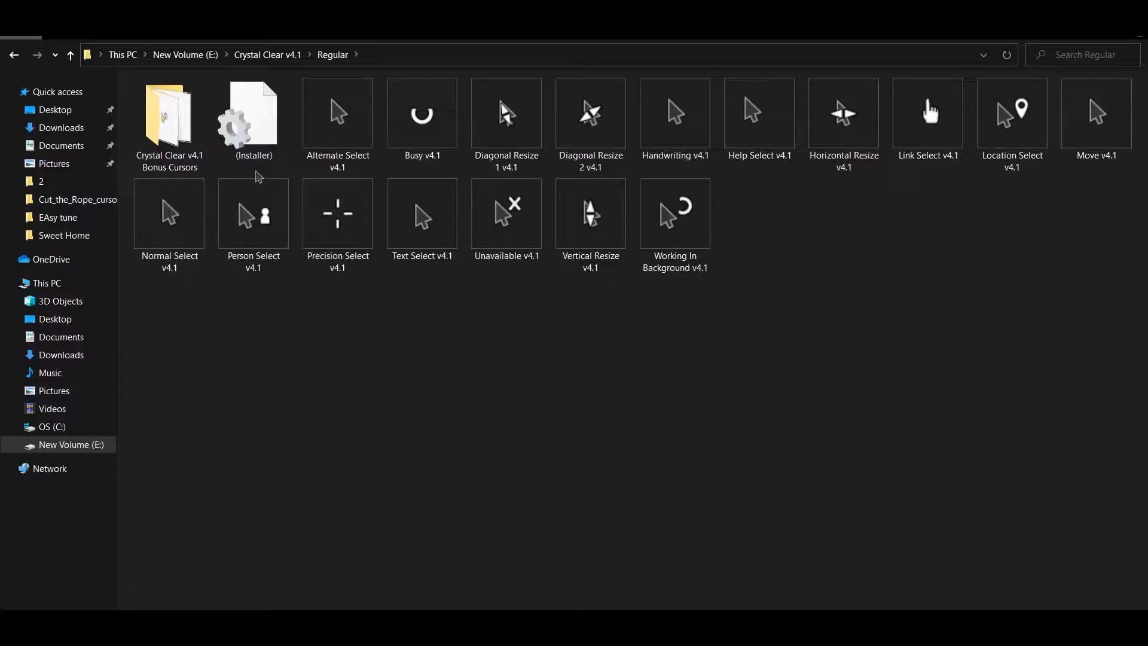
{"action": "left_click", "coordinate": [337, 113]}
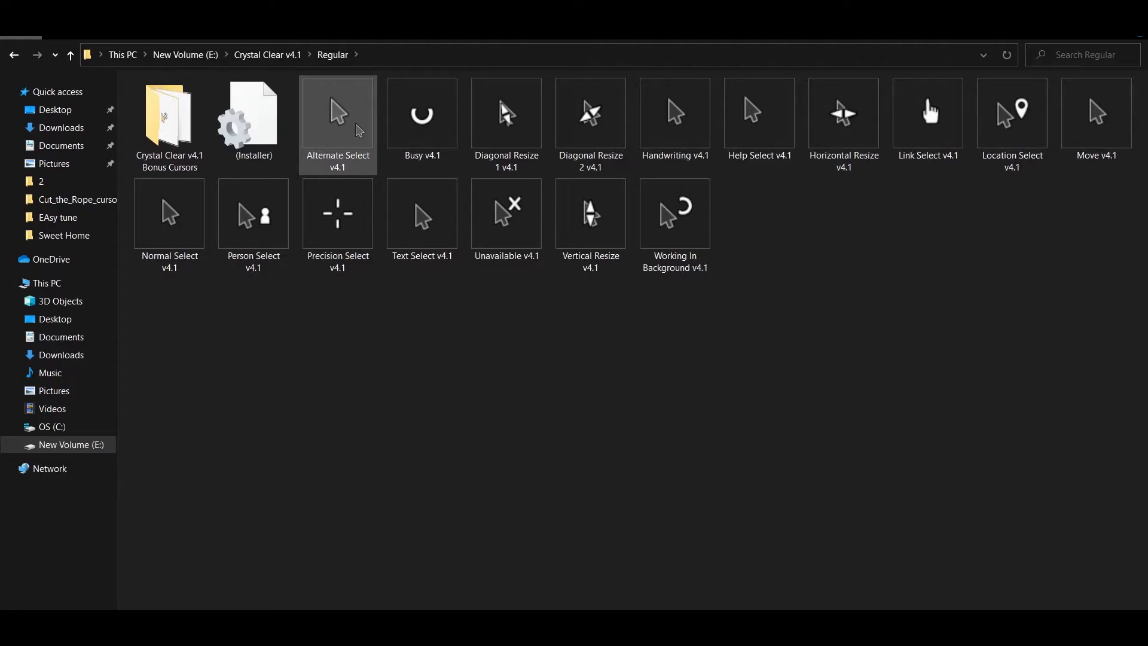
{"action": "left_click", "coordinate": [1011, 113]}
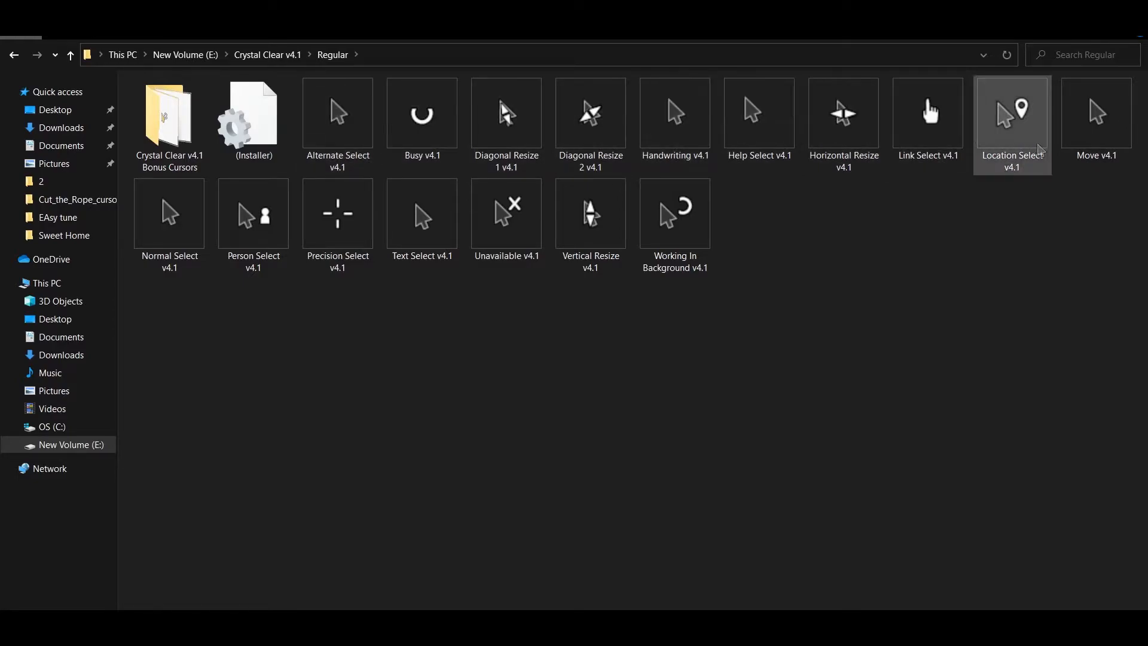
{"action": "mouse_move", "coordinate": [106, 146]}
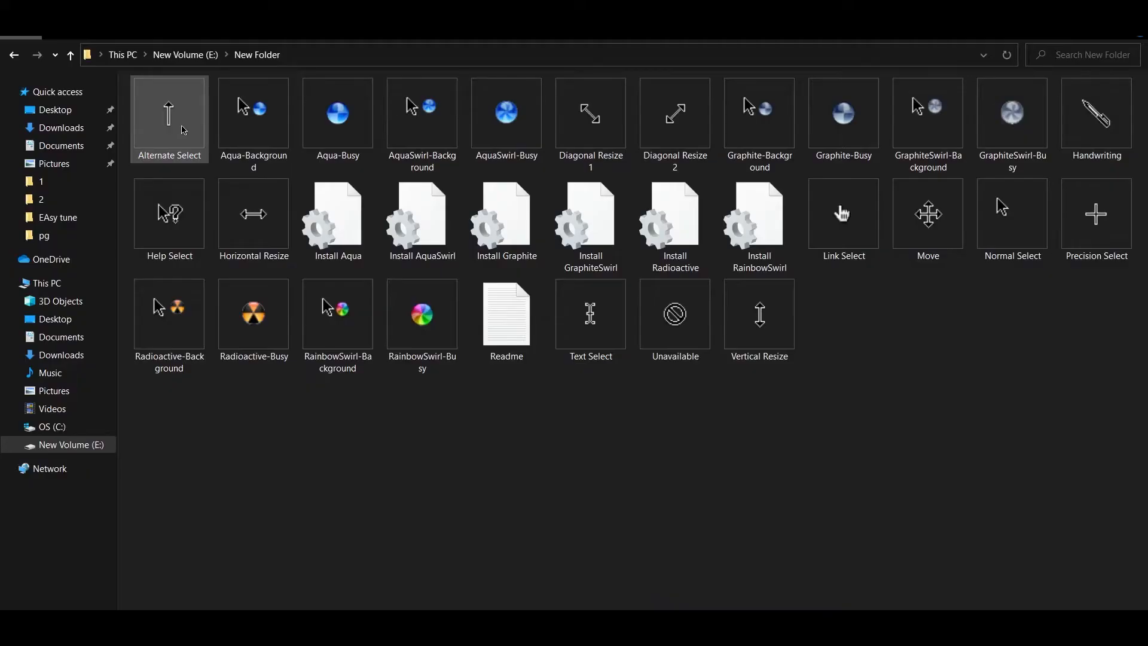
Pick out the AquaSwirl-Background cursor and the Install Radioactive installer
{"action": "left_click", "coordinate": [422, 117]}
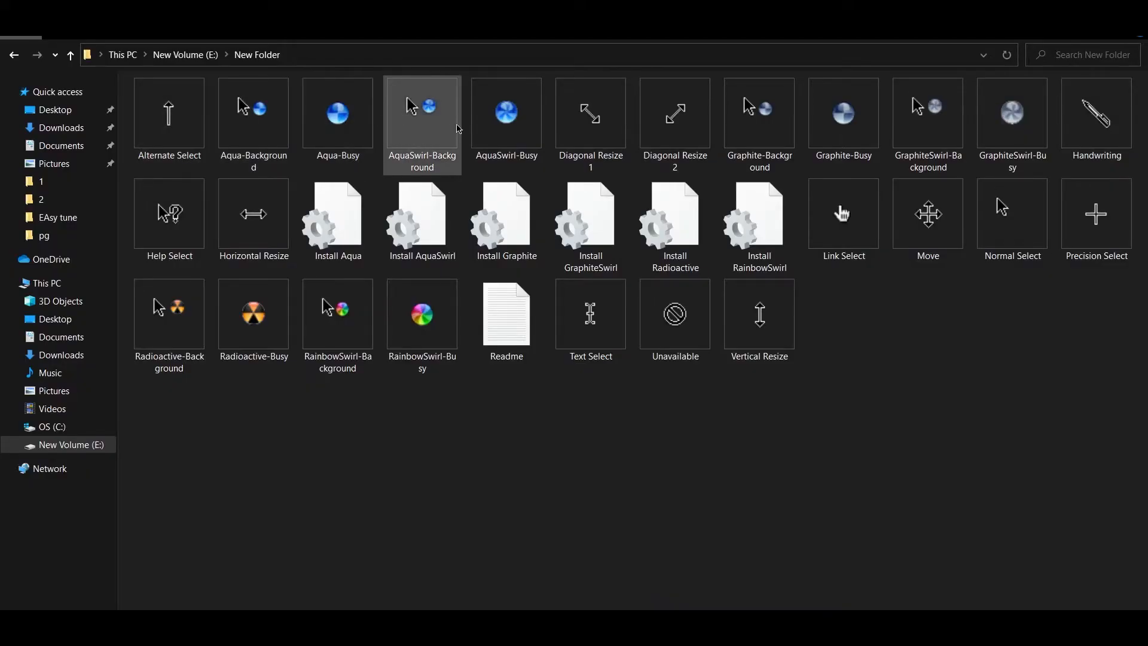
{"action": "left_click", "coordinate": [674, 224]}
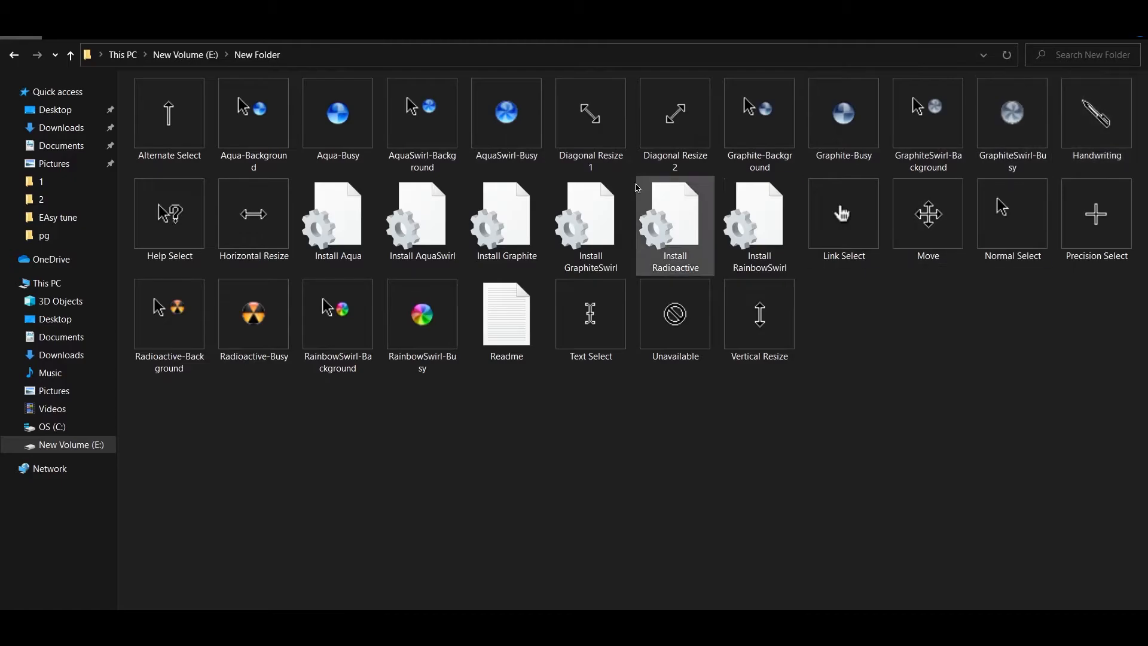